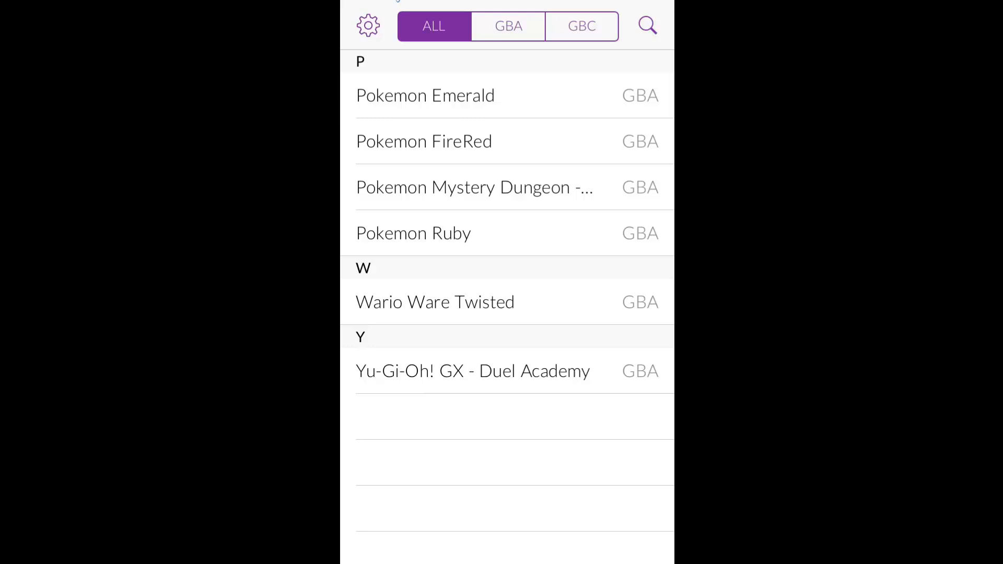
# Open GBA4iOS's built-in browser from the library's top-right icon.
pyautogui.click(647, 25)
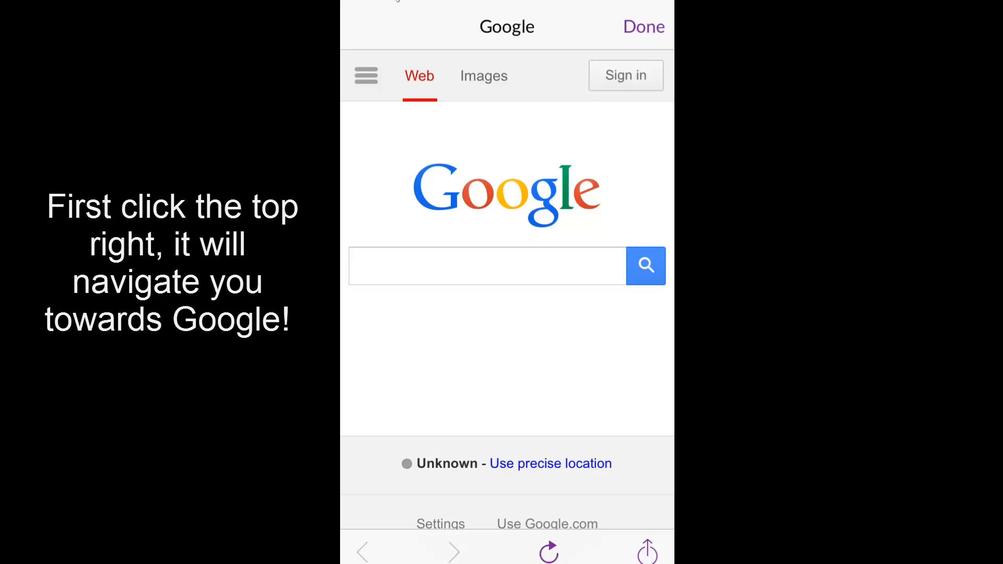
# Search Google for "coolrom" using the earlier suggestion.
pyautogui.click(487, 265)
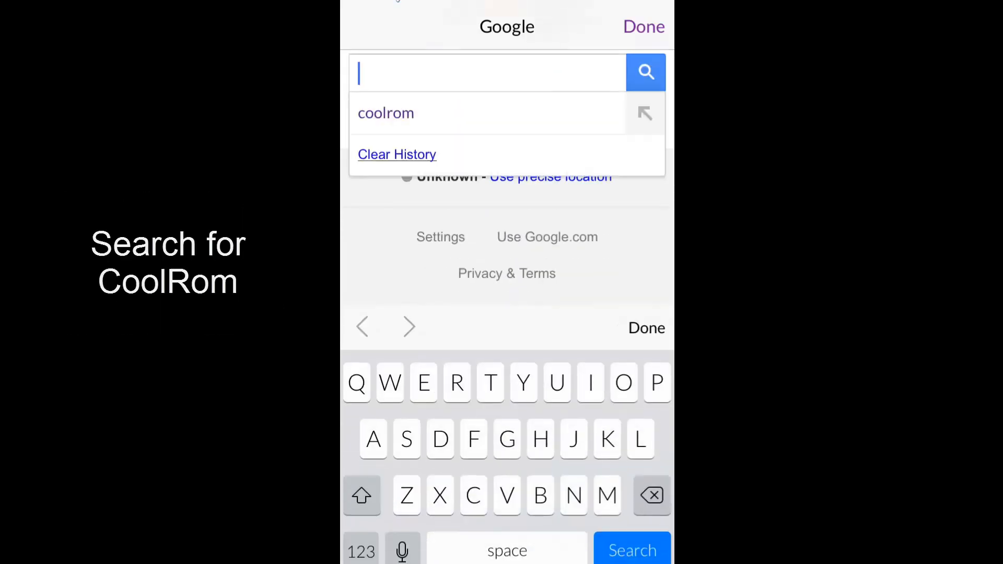
pyautogui.write('cop')
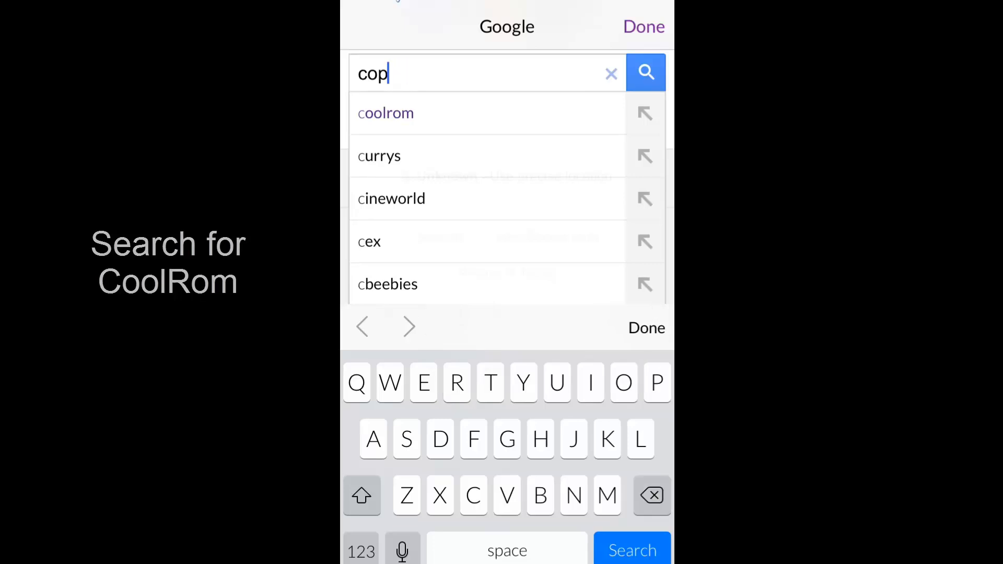
pyautogui.click(385, 114)
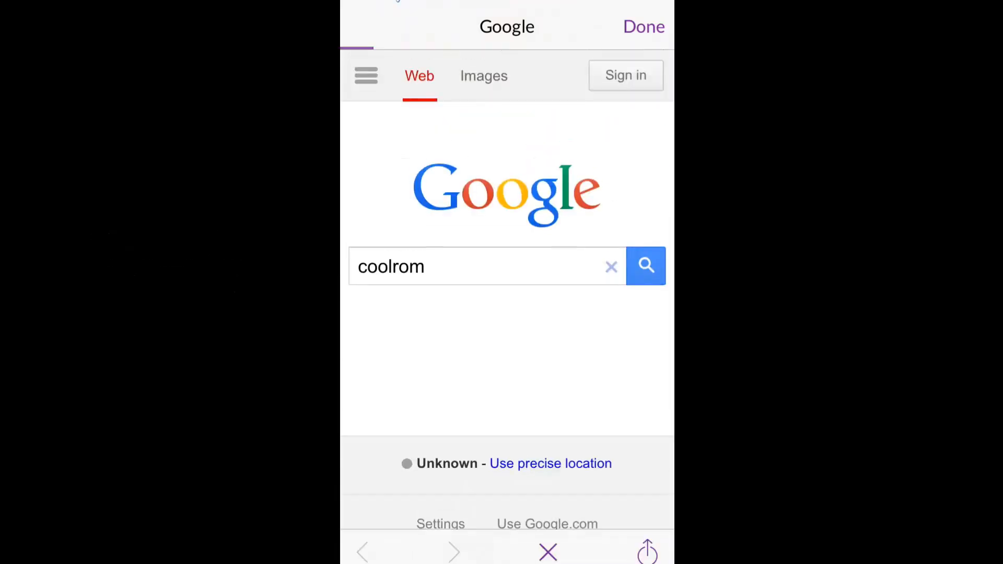
pyautogui.click(646, 266)
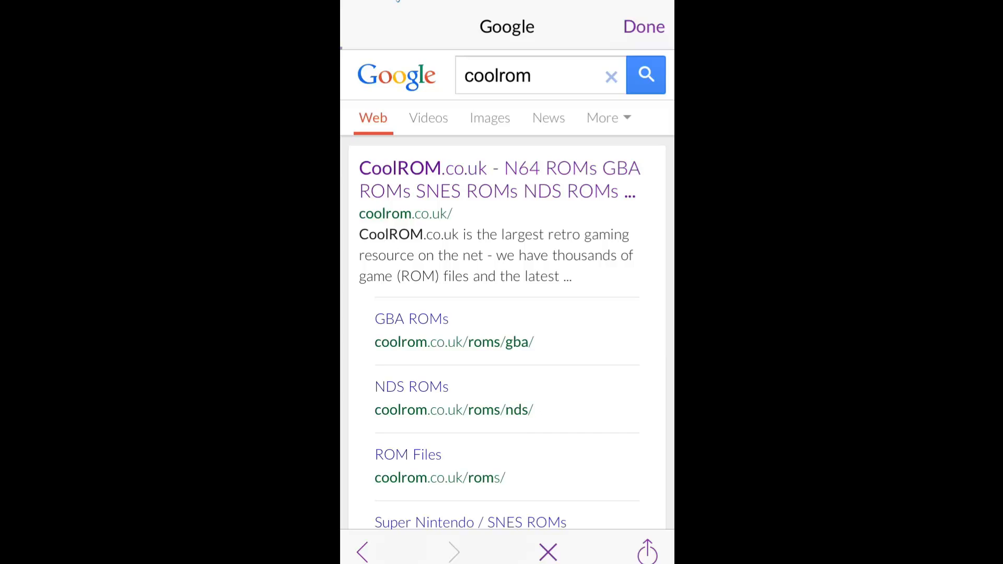
# Go to CoolROM.co.uk and open its Gameboy Advance ROM listings.
pyautogui.click(499, 180)
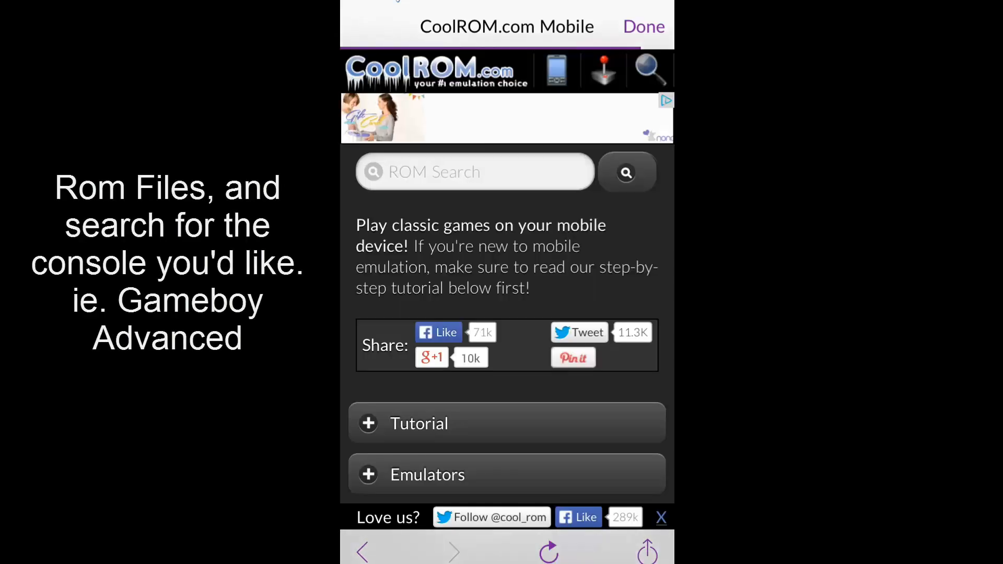
pyautogui.scroll(-3)
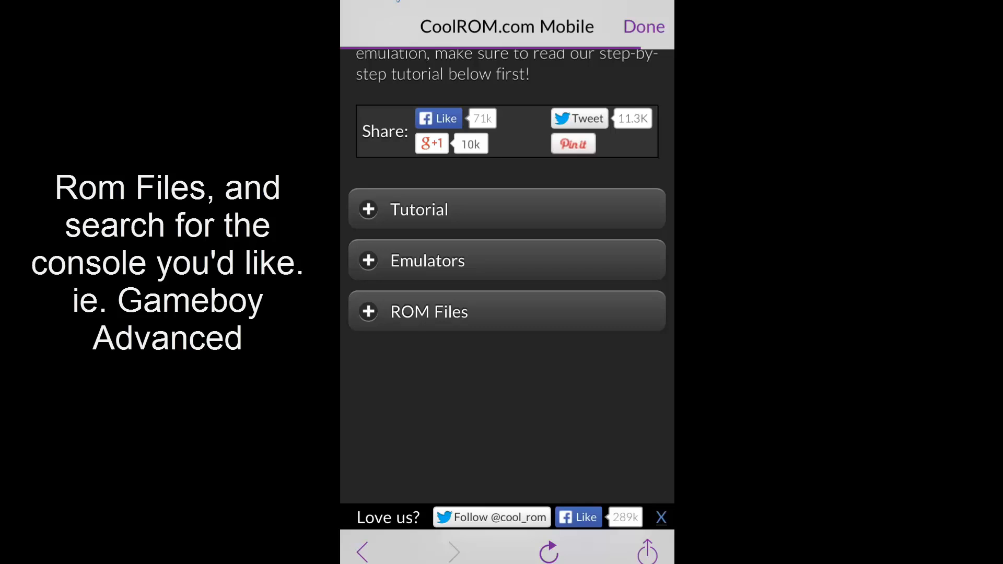
pyautogui.scroll(3)
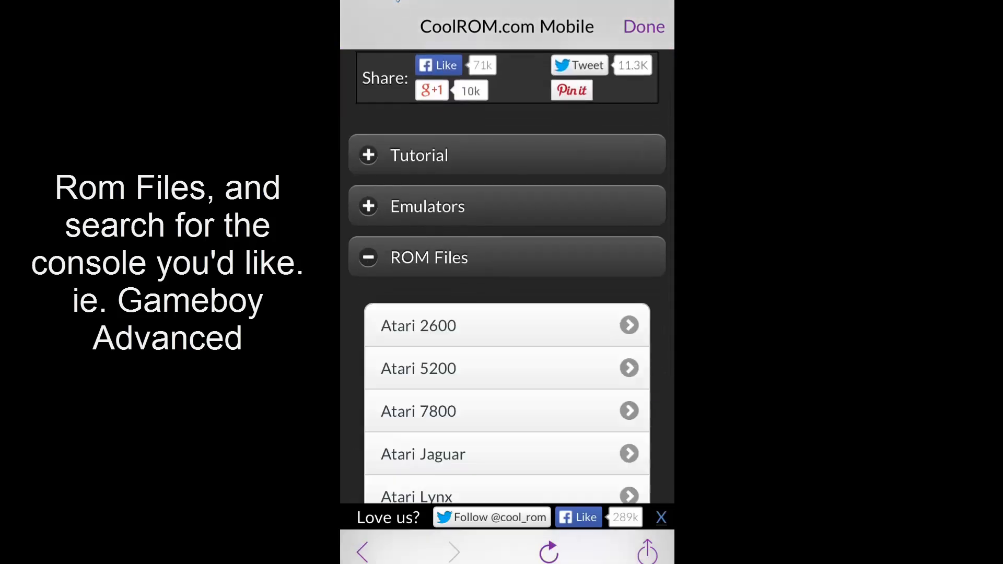
pyautogui.scroll(-3)
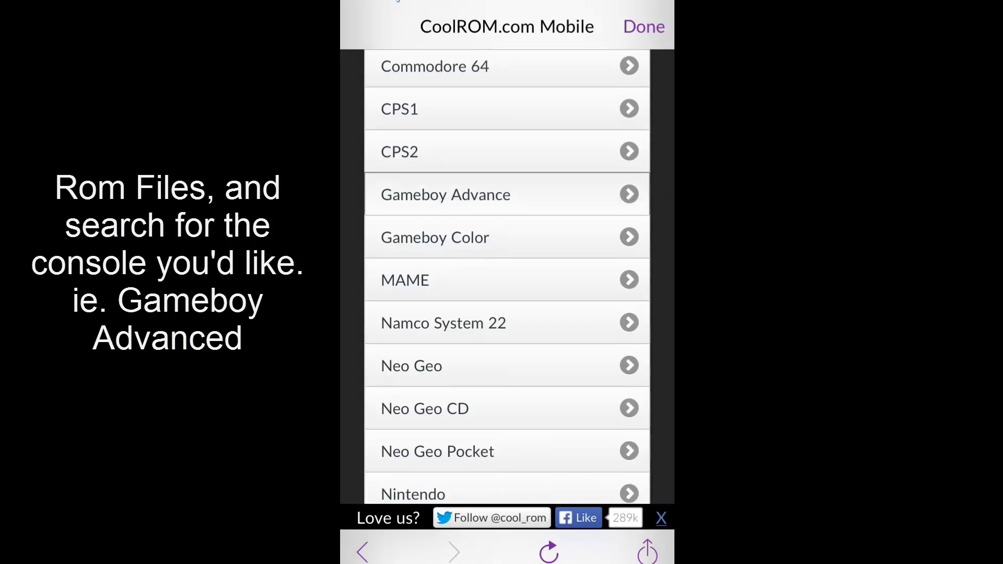
pyautogui.click(662, 519)
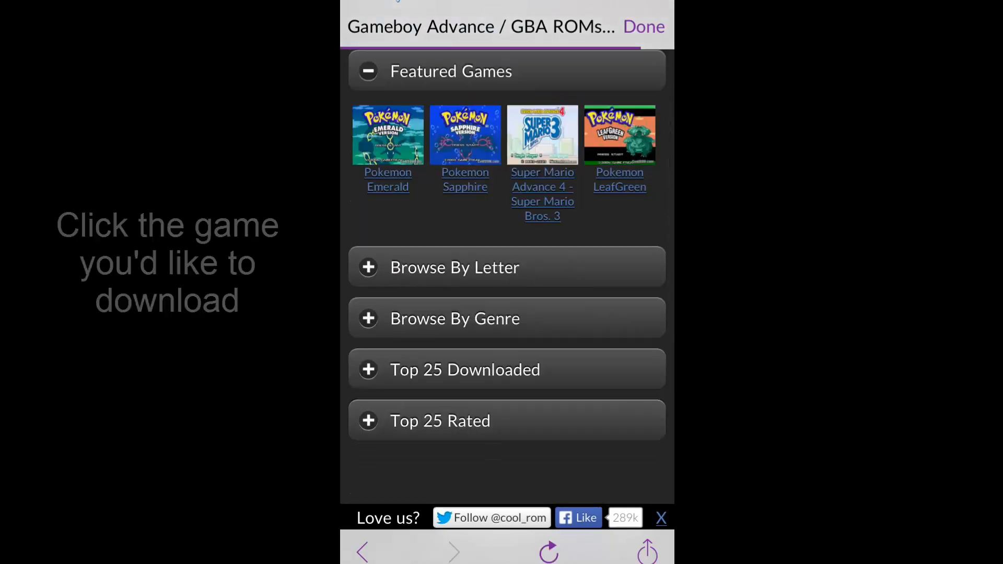
# Open the Super Mario Advance 4 - Super Mario Bros. 3 featured game page.
pyautogui.scroll(3)
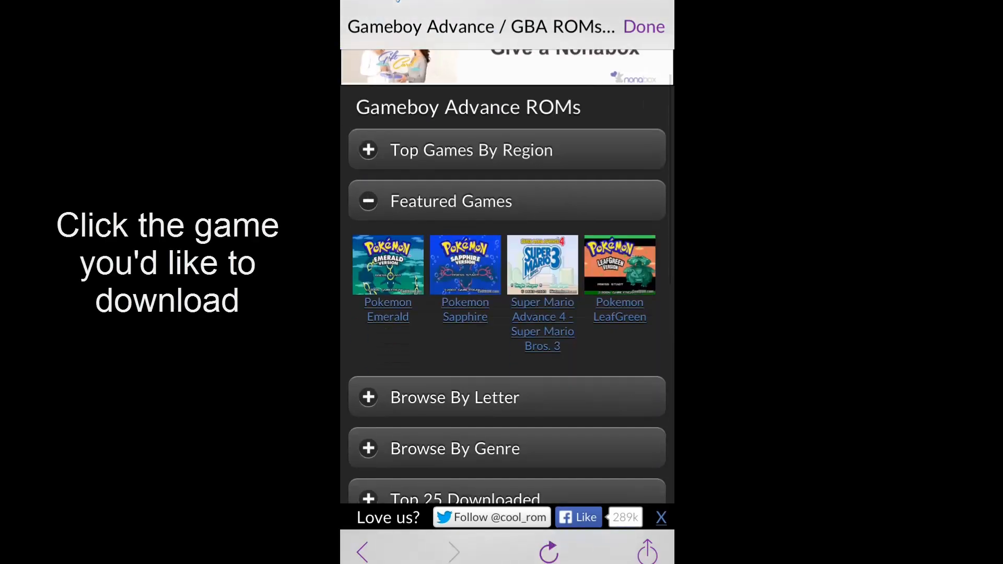
pyautogui.click(542, 265)
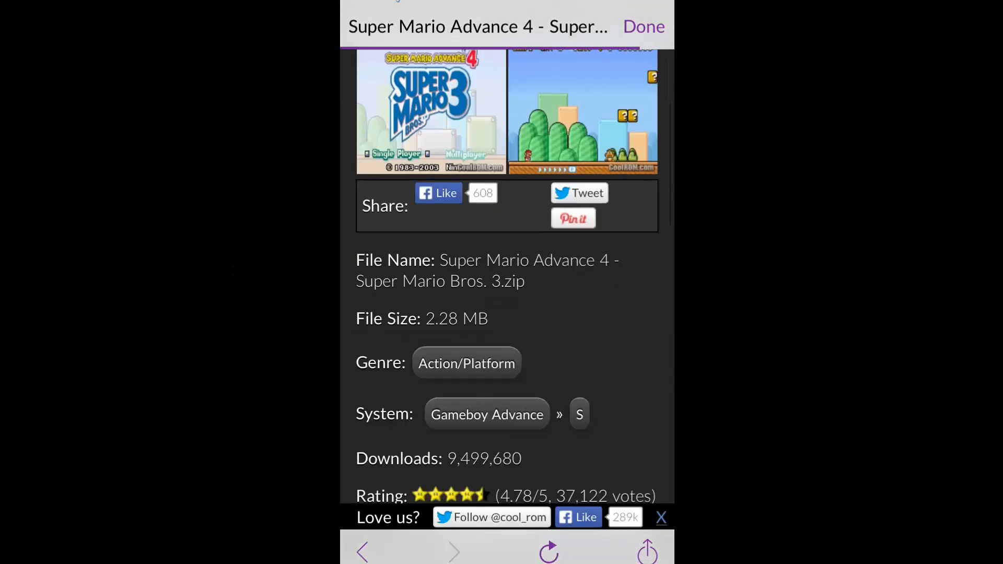
# Download the Super Mario Advance 4 ROM, keeping its suggested game name.
pyautogui.scroll(-3)
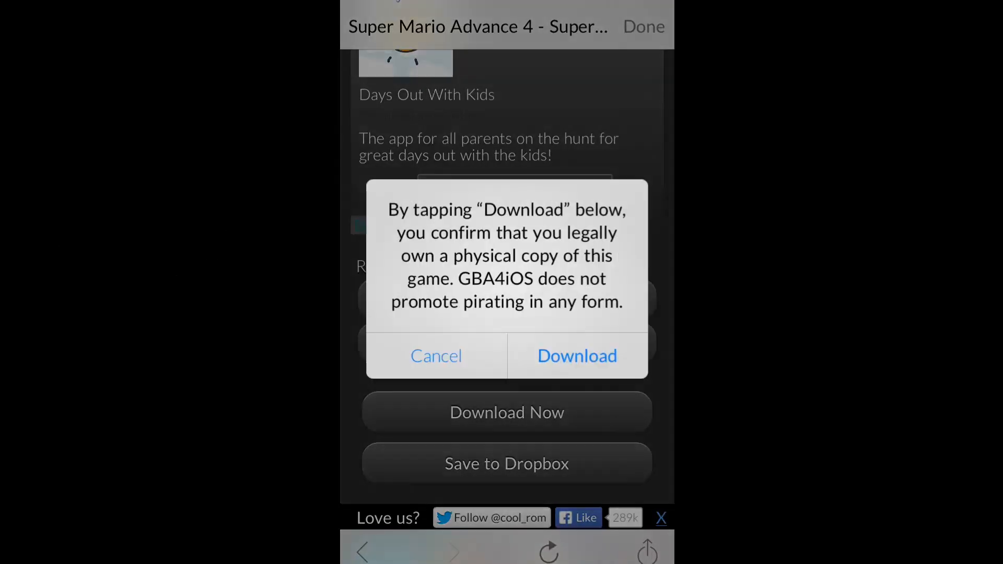
pyautogui.click(575, 356)
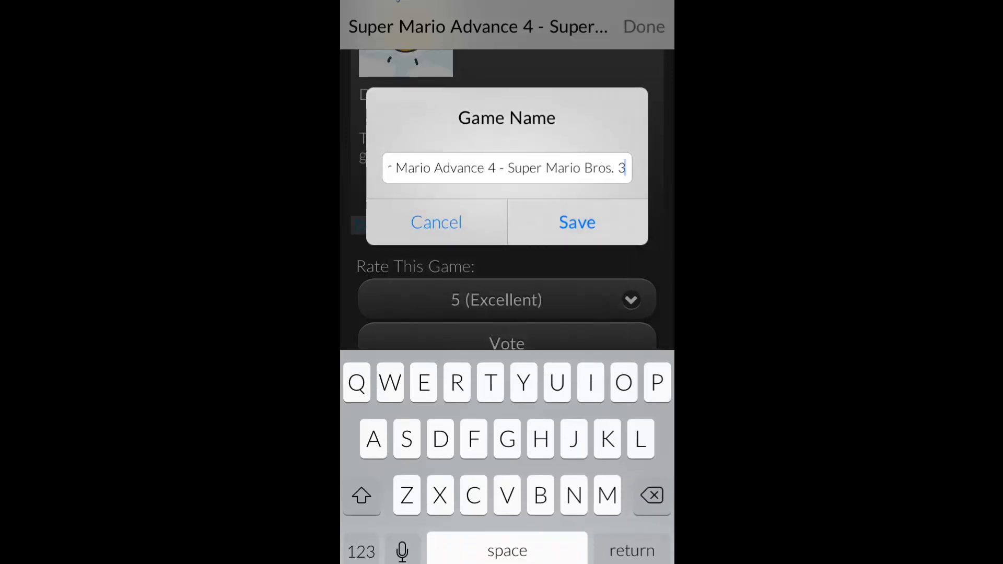
pyautogui.click(575, 222)
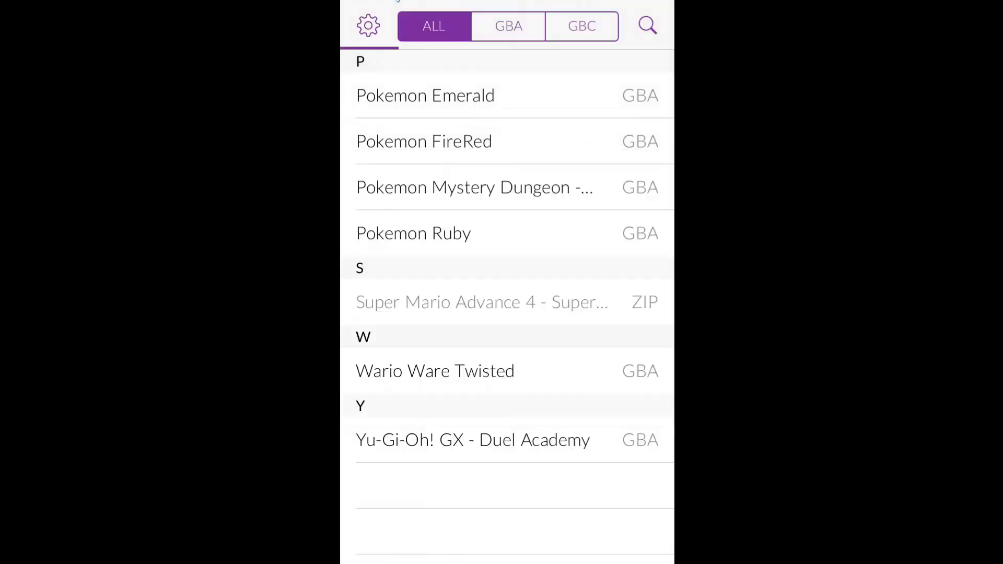